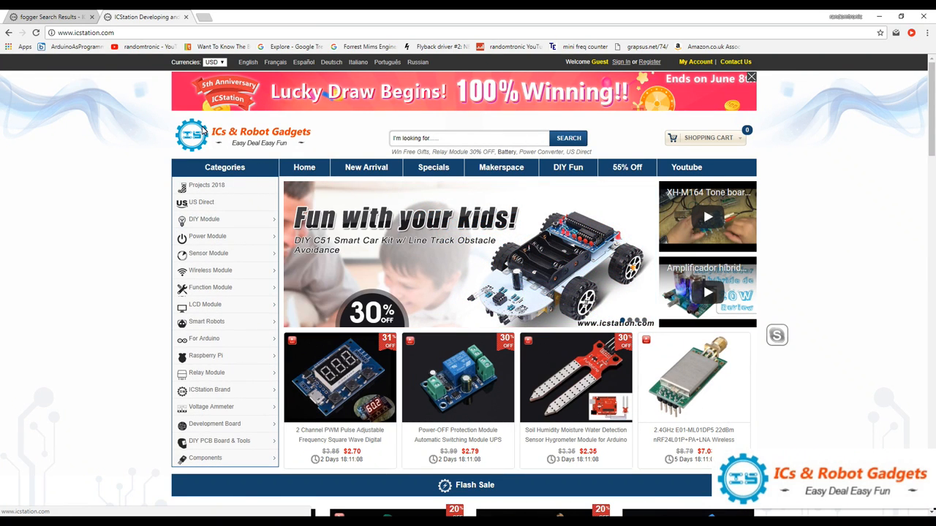
# Step: Search the store for 'ultrasonic fogger' to list the four mist maker products
pyautogui.click(468, 138)
pyautogui.write('ultrasonic fogger')
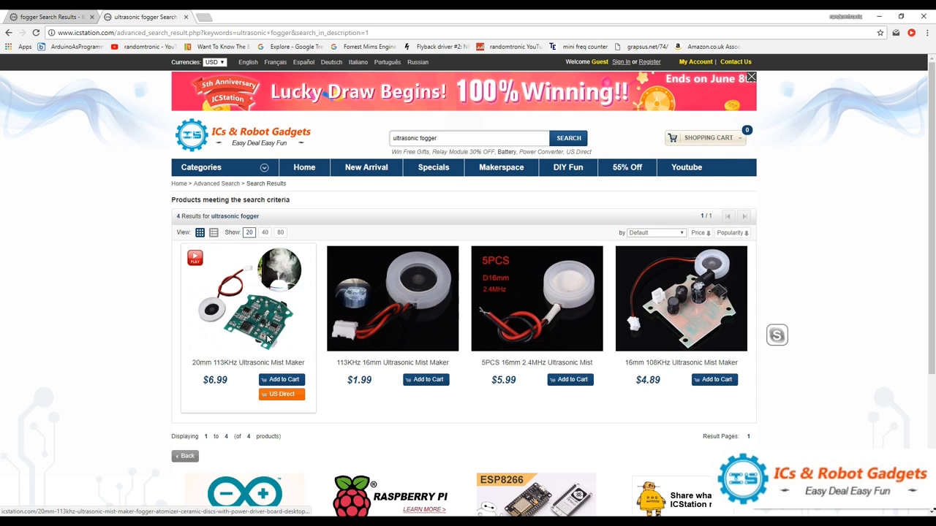
pyautogui.moveTo(228, 376)
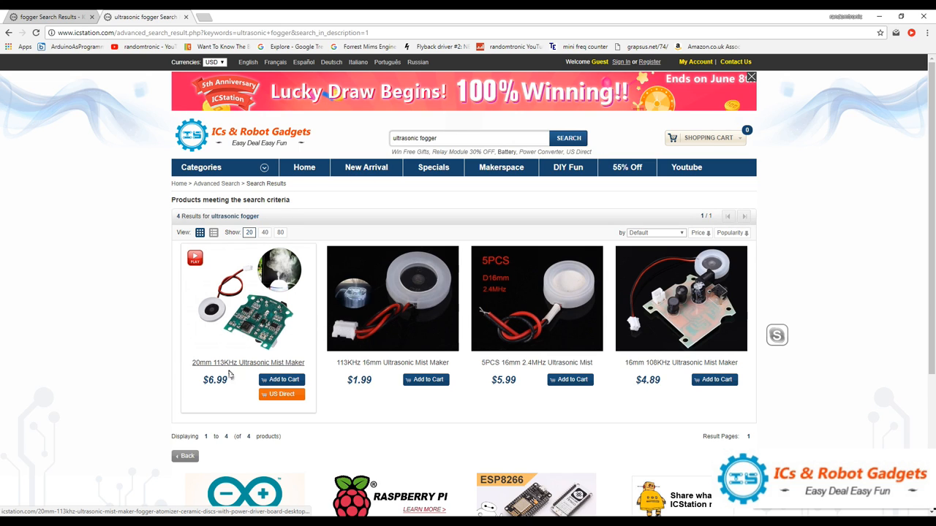
pyautogui.moveTo(373, 337)
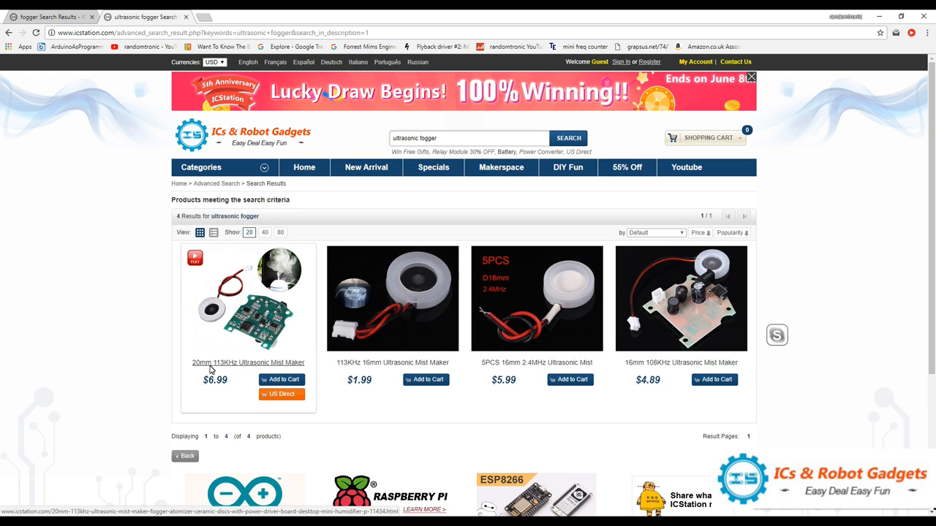
pyautogui.moveTo(234, 369)
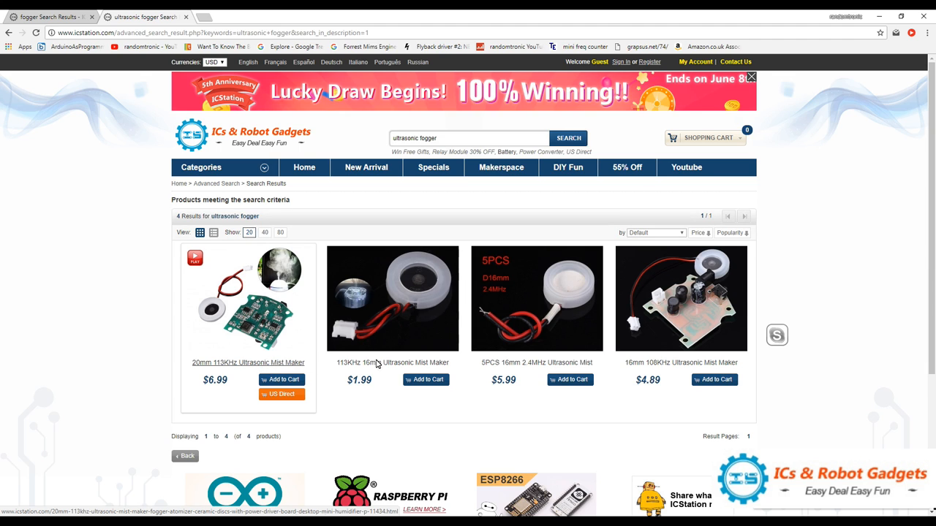
# Step: Open the 20mm 113KHz Ultrasonic Mist Maker result to view its $6.99 product page
pyautogui.click(248, 363)
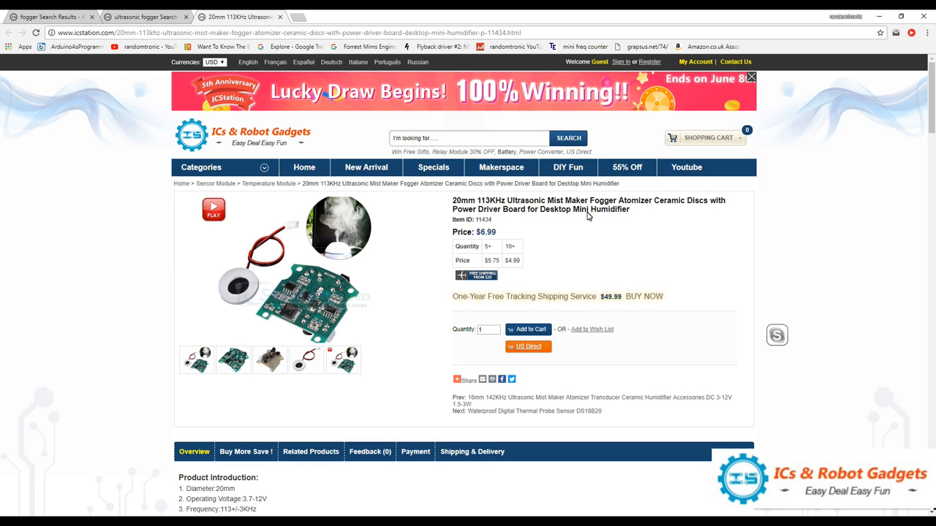
pyautogui.moveTo(392, 378)
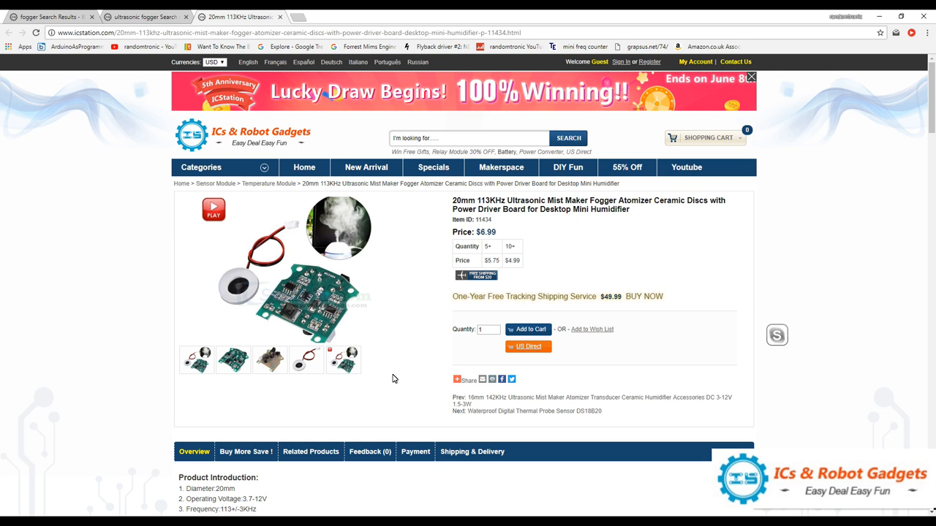